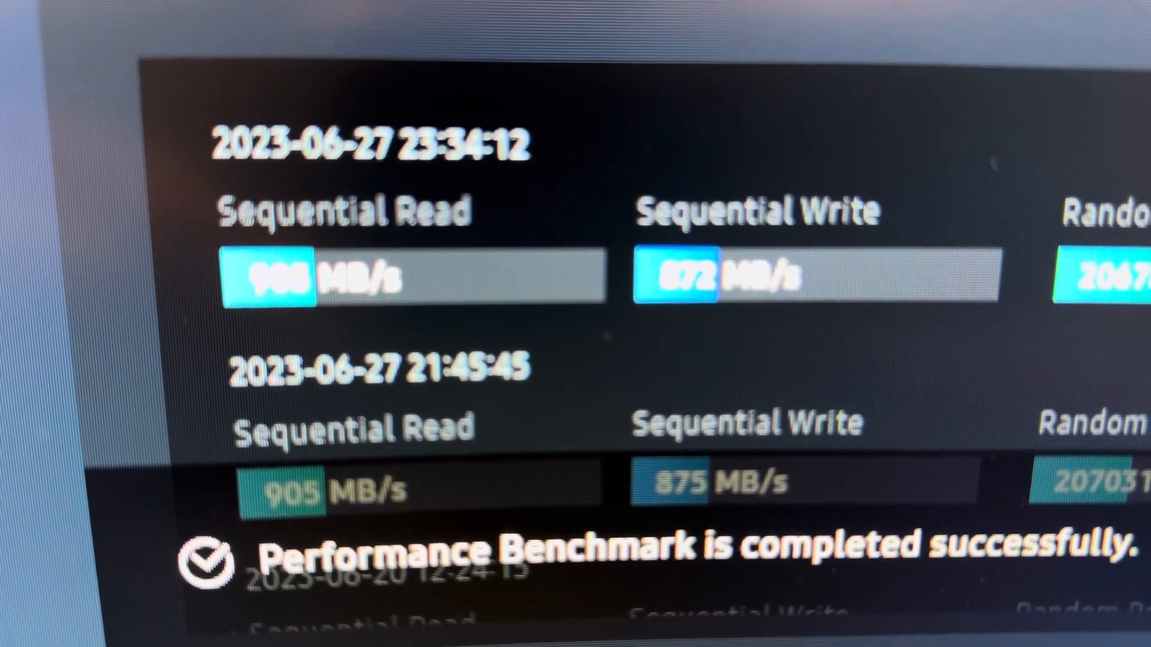
scroll("up", 3)
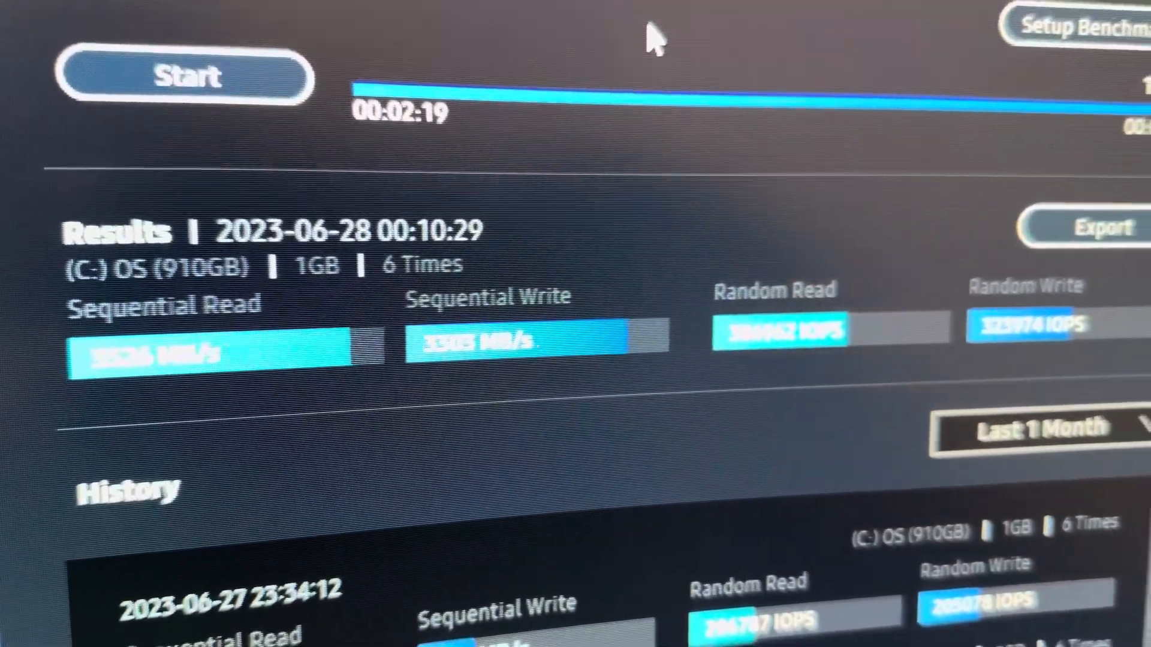
scroll("down", 3)
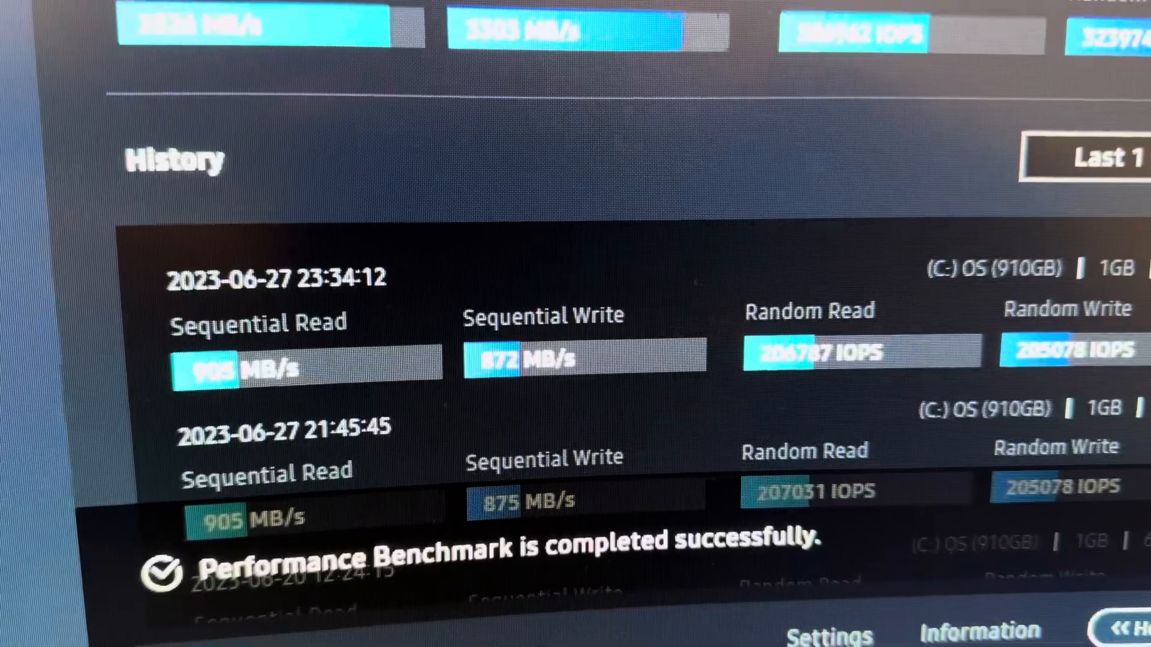